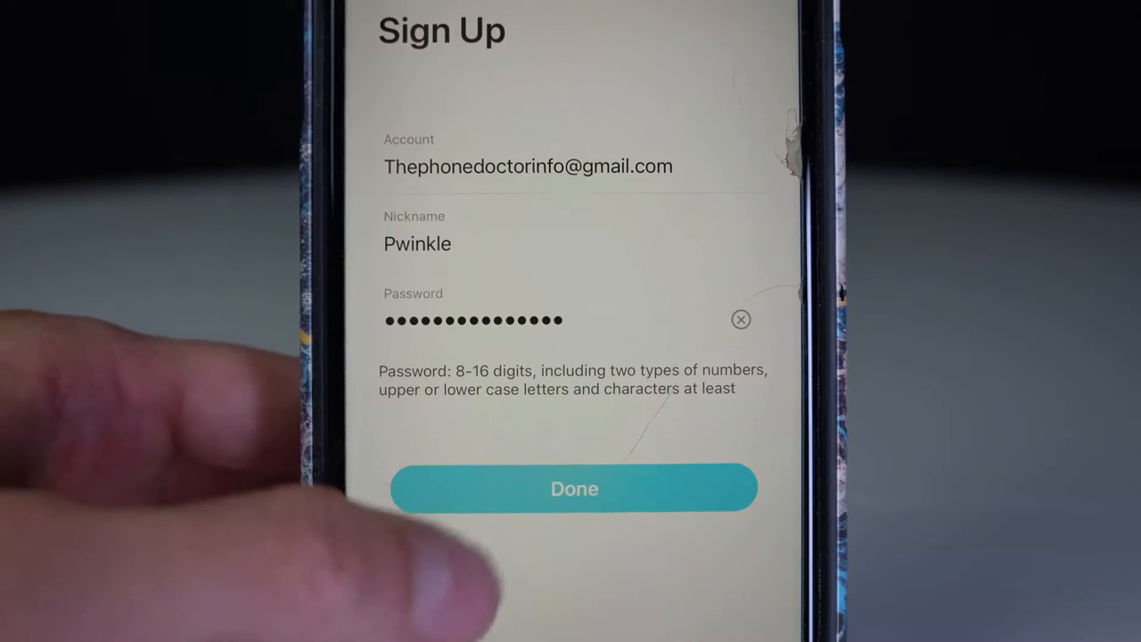
# Complete sign-up, choose Battery Camera, and allow location access while using the app
pyautogui.click(574, 487)
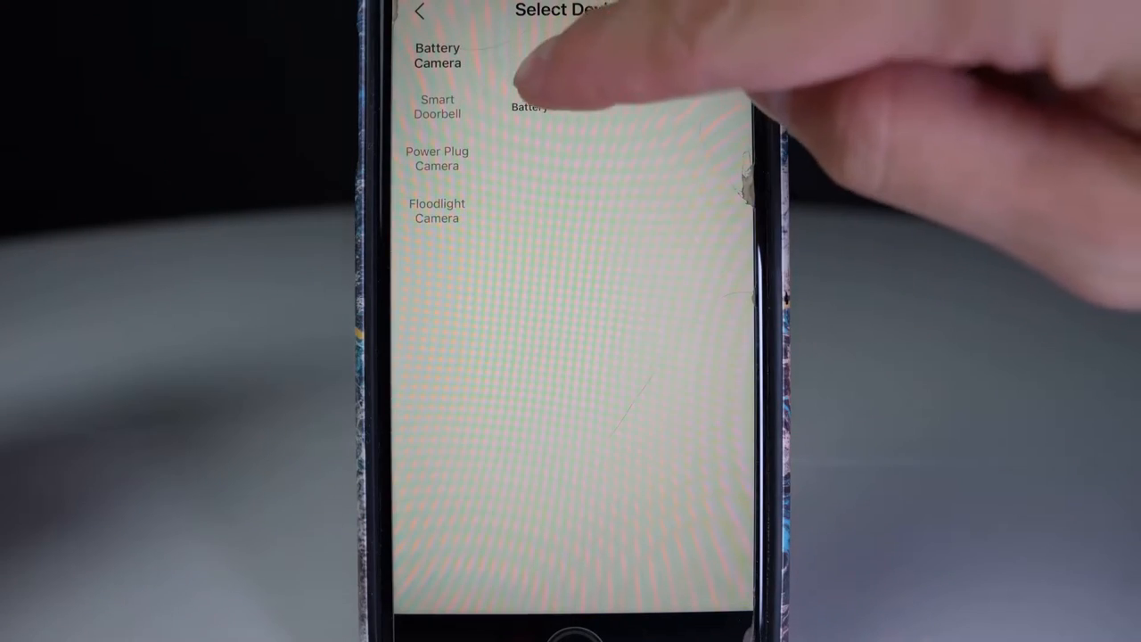
pyautogui.click(436, 56)
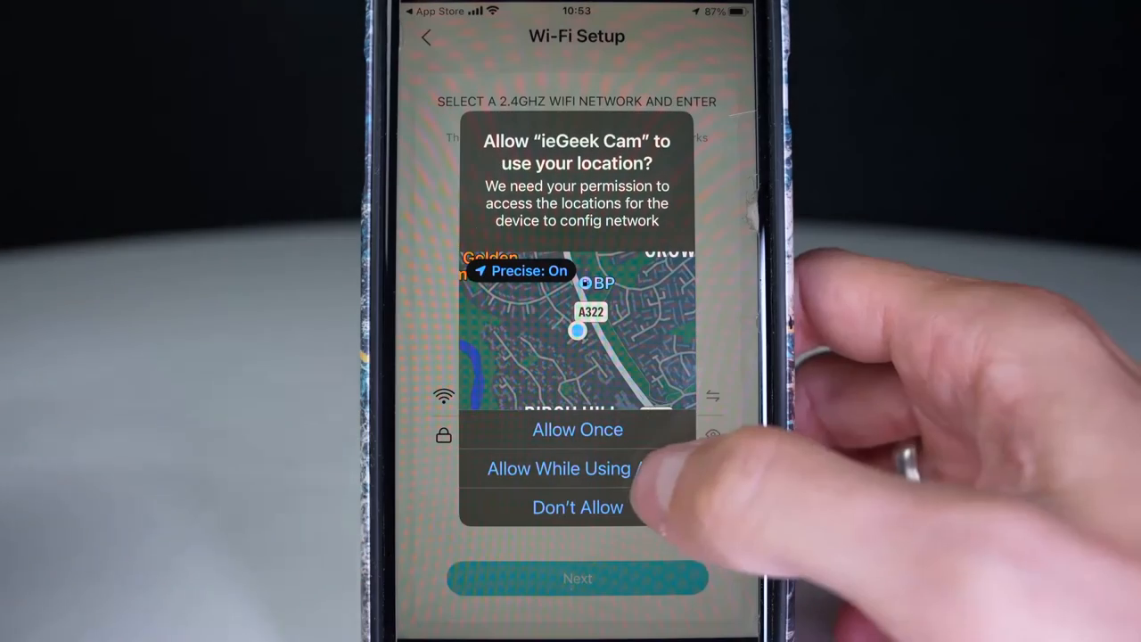
pyautogui.click(559, 468)
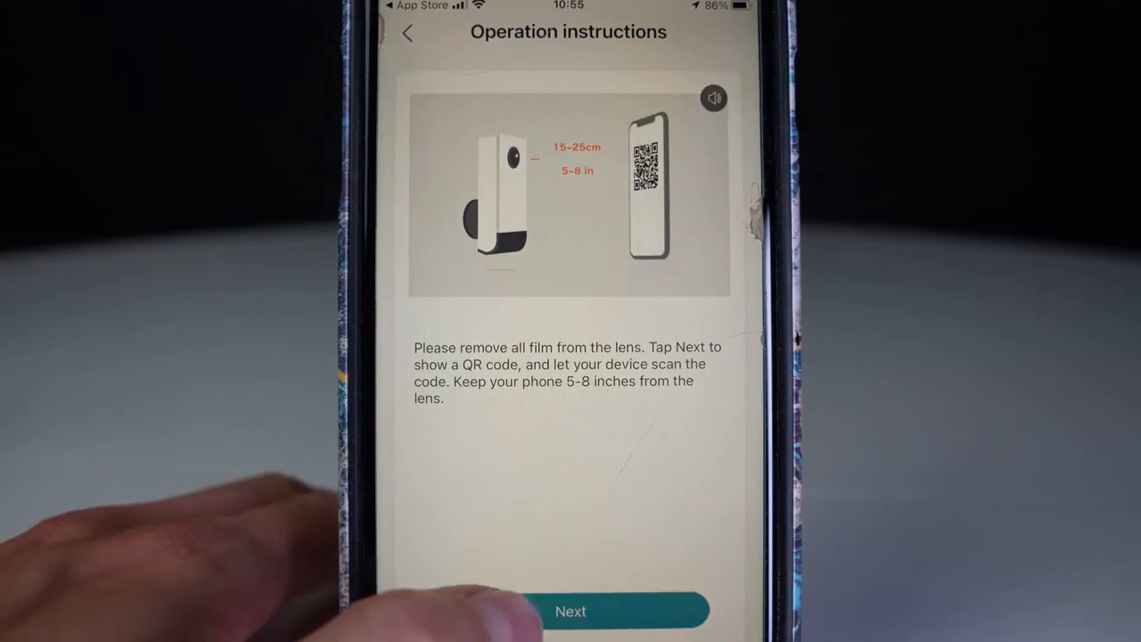
# Show the pairing QR code so camera 106686529 pairs and appears under All Devices
pyautogui.click(571, 611)
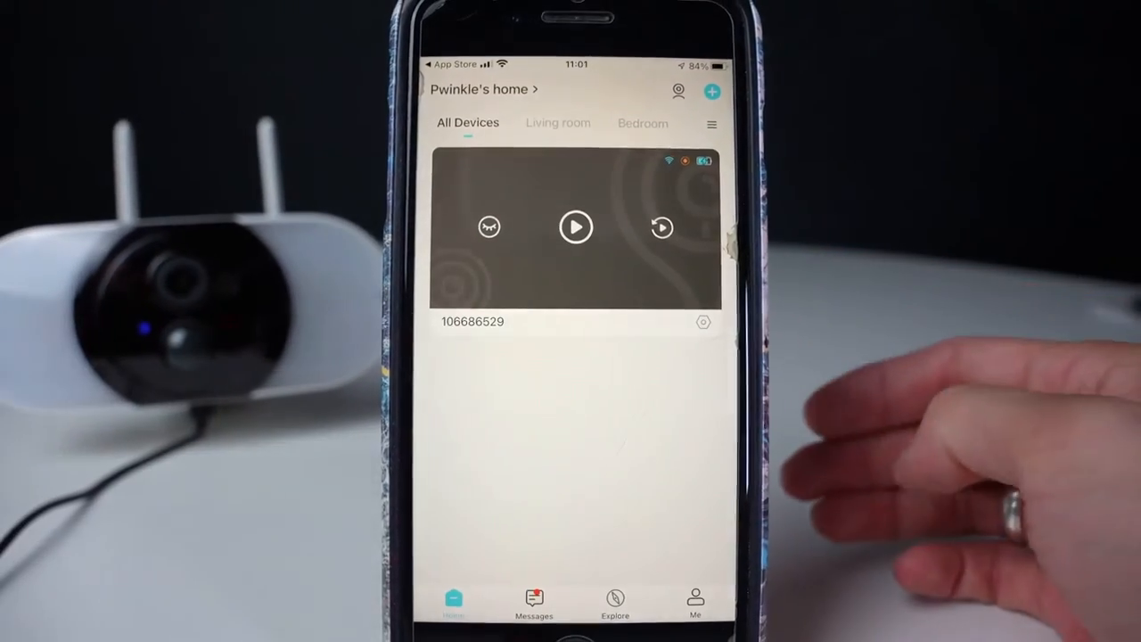
# Open the camera's live feed, record a short clip, and bring up Motion Detection settings
pyautogui.click(576, 226)
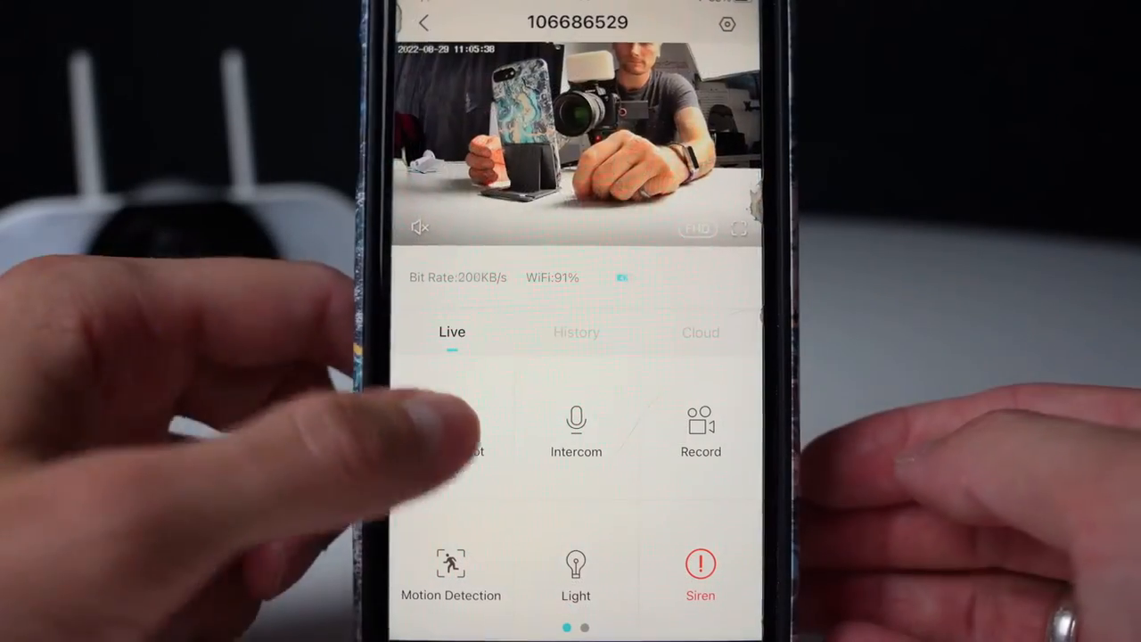
pyautogui.click(576, 432)
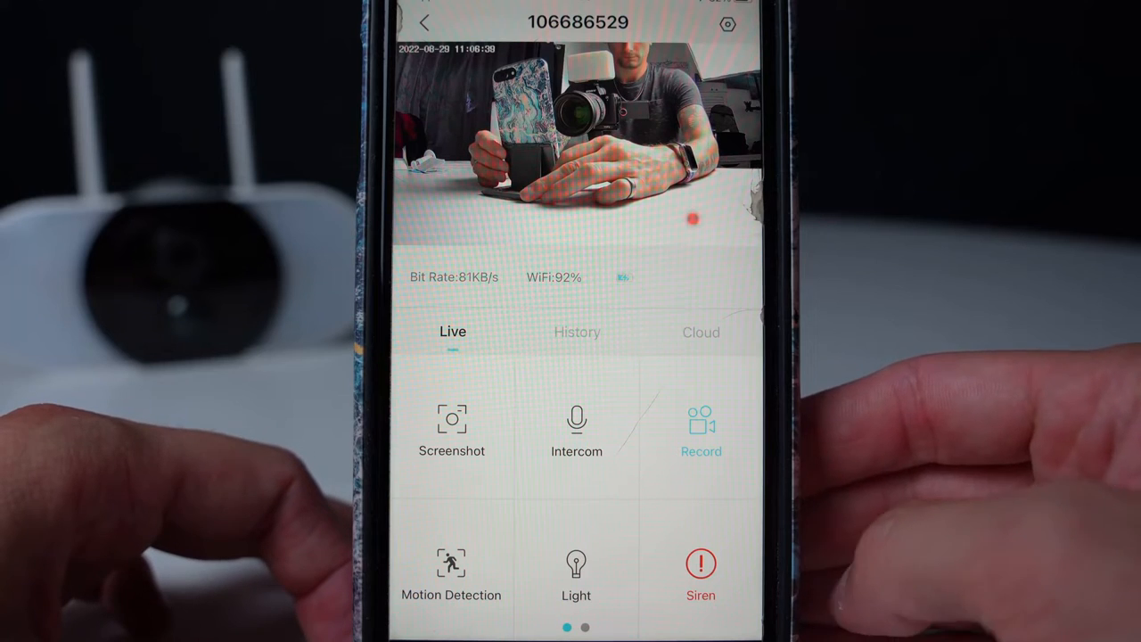
pyautogui.click(701, 428)
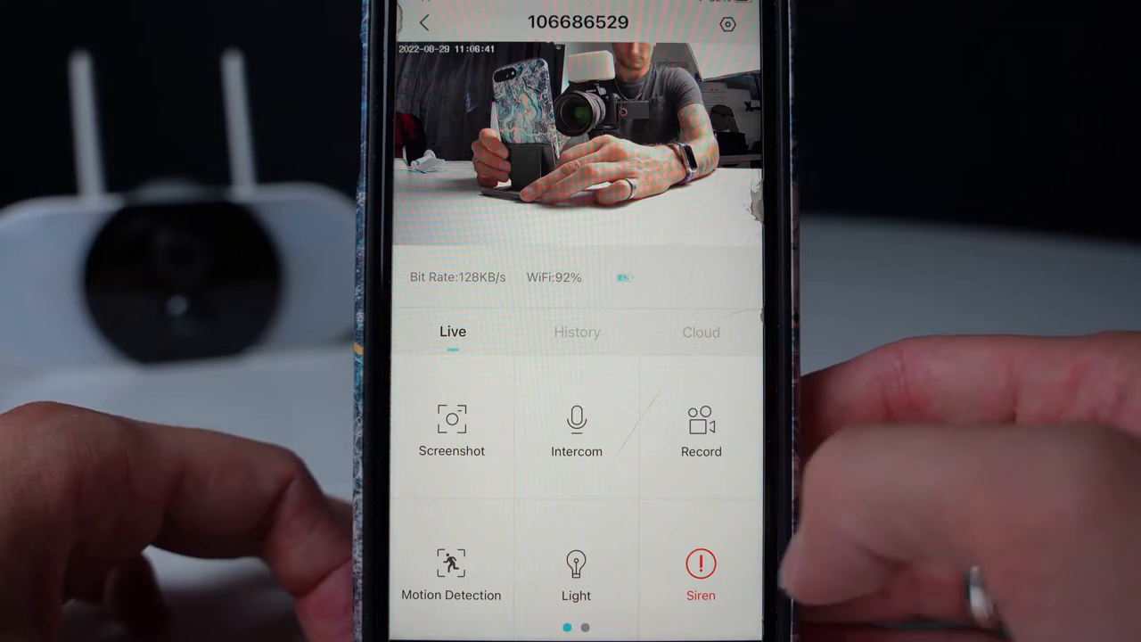
pyautogui.click(451, 570)
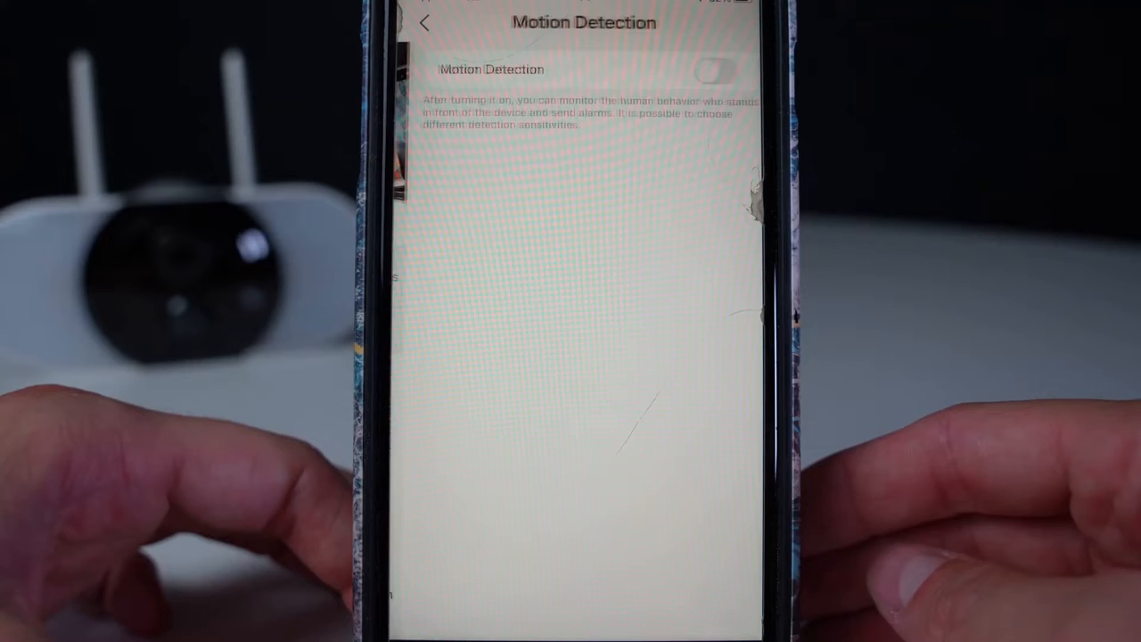
# Enable motion detection and linked lighting, review working mode and alert plan, then return to live view
pyautogui.click(717, 70)
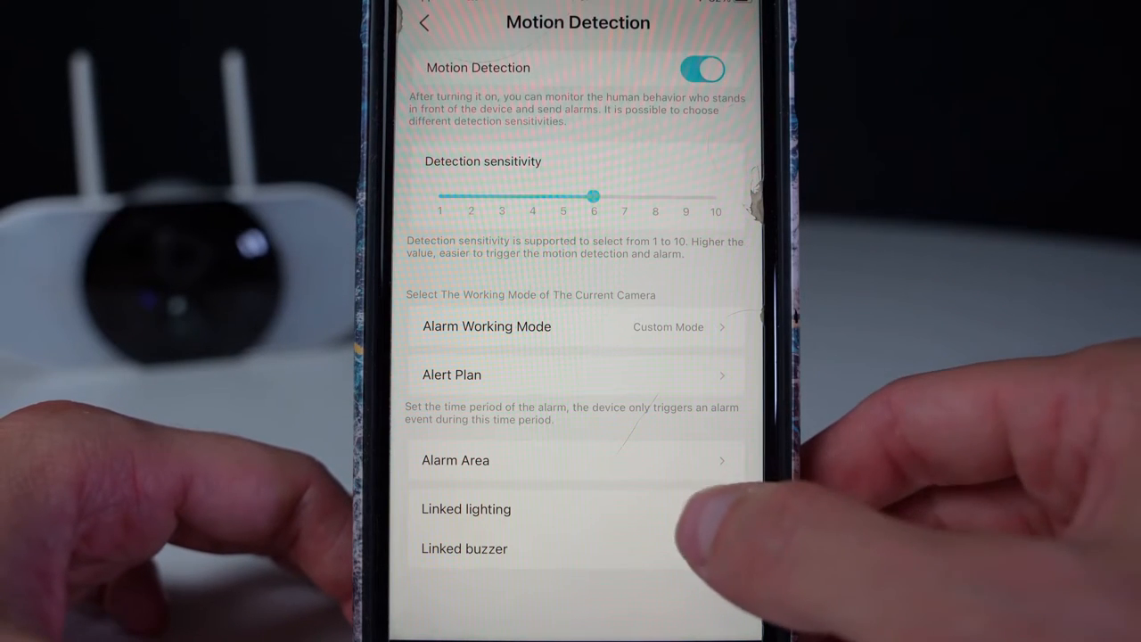
pyautogui.click(702, 508)
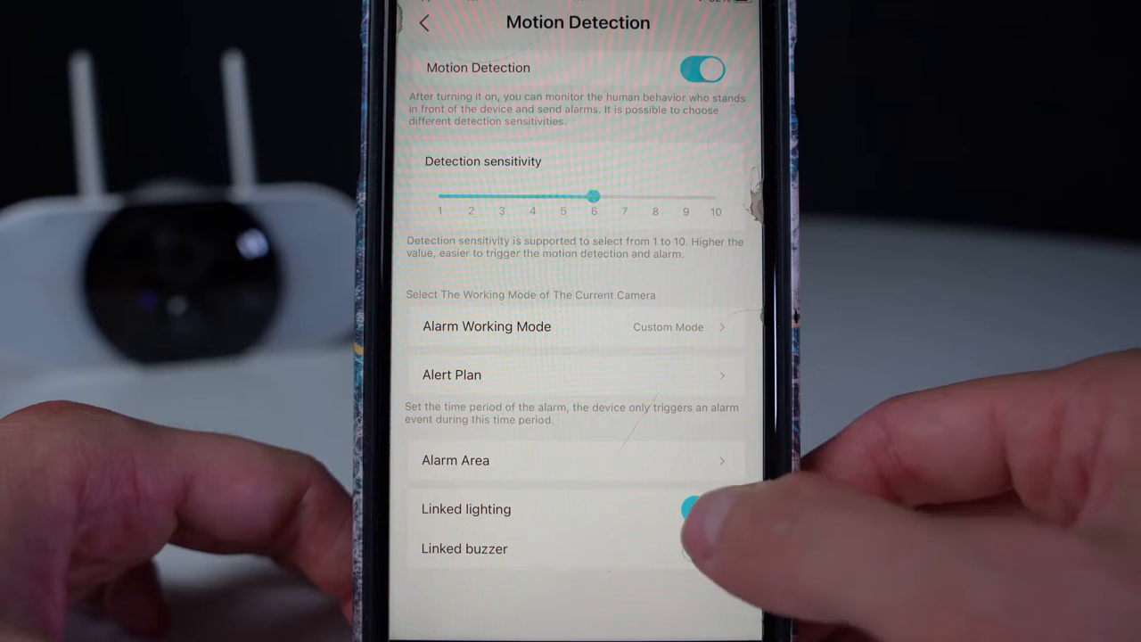
pyautogui.click(704, 508)
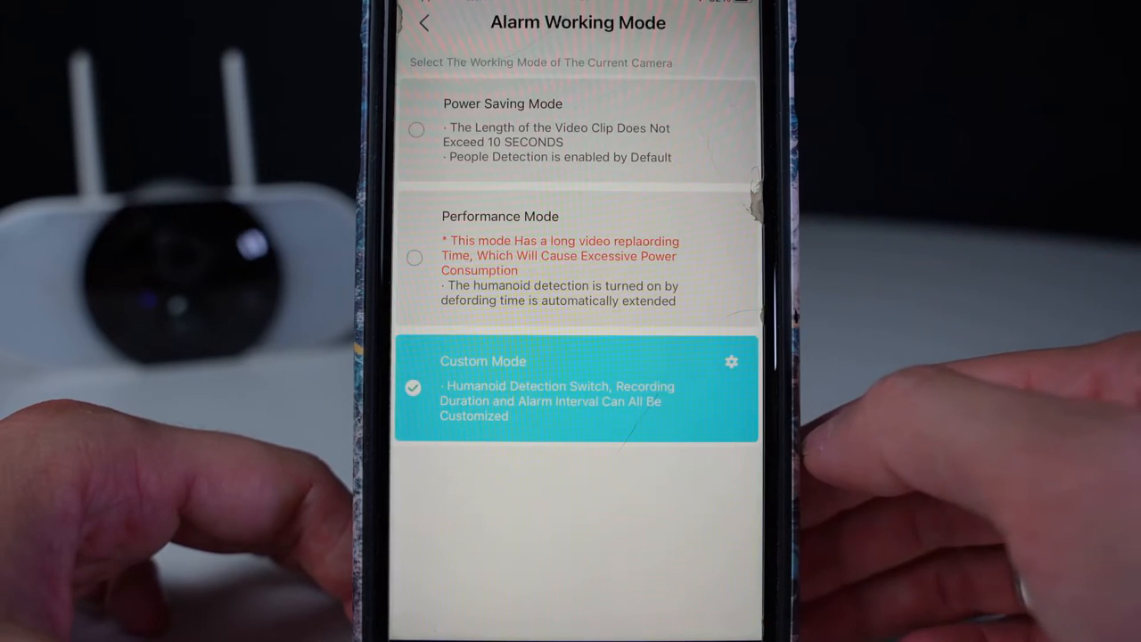
pyautogui.click(731, 361)
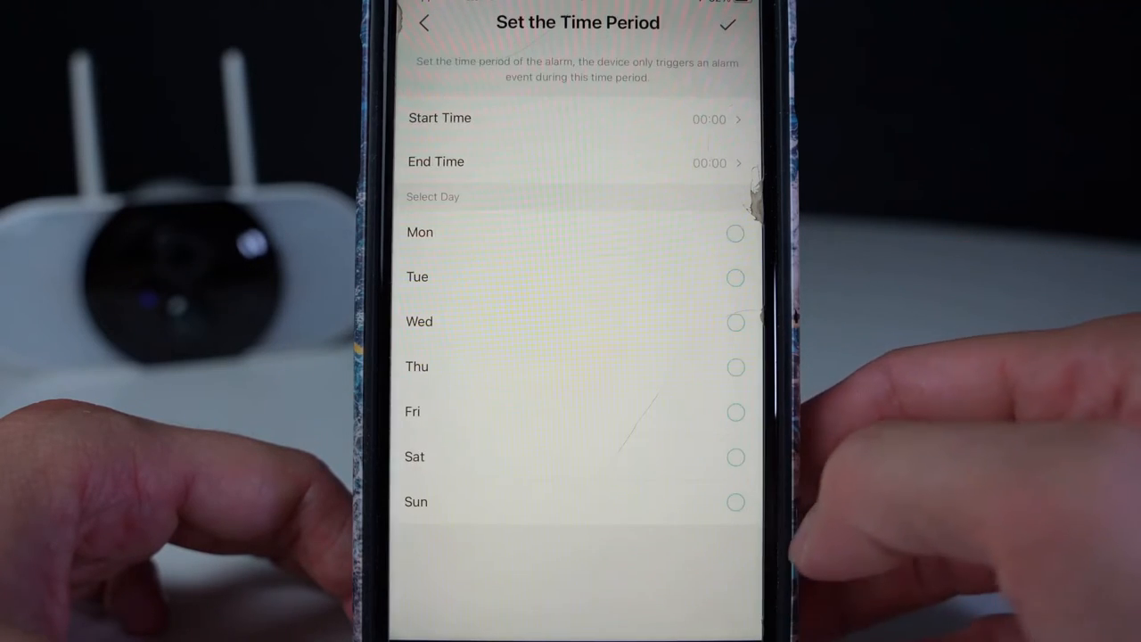
pyautogui.click(424, 22)
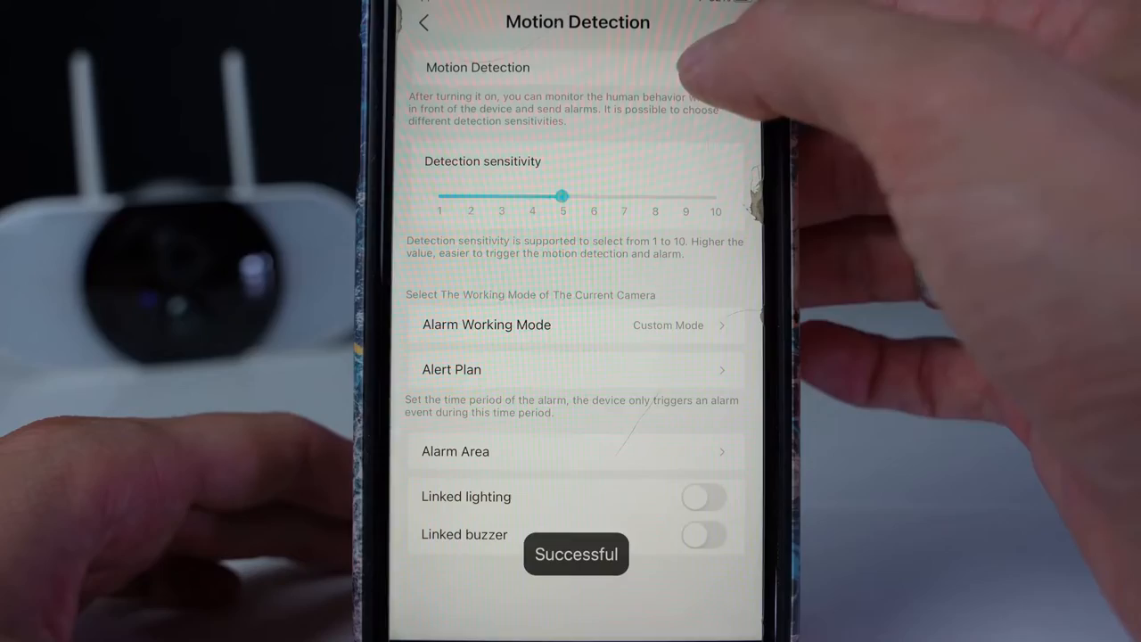
pyautogui.click(424, 23)
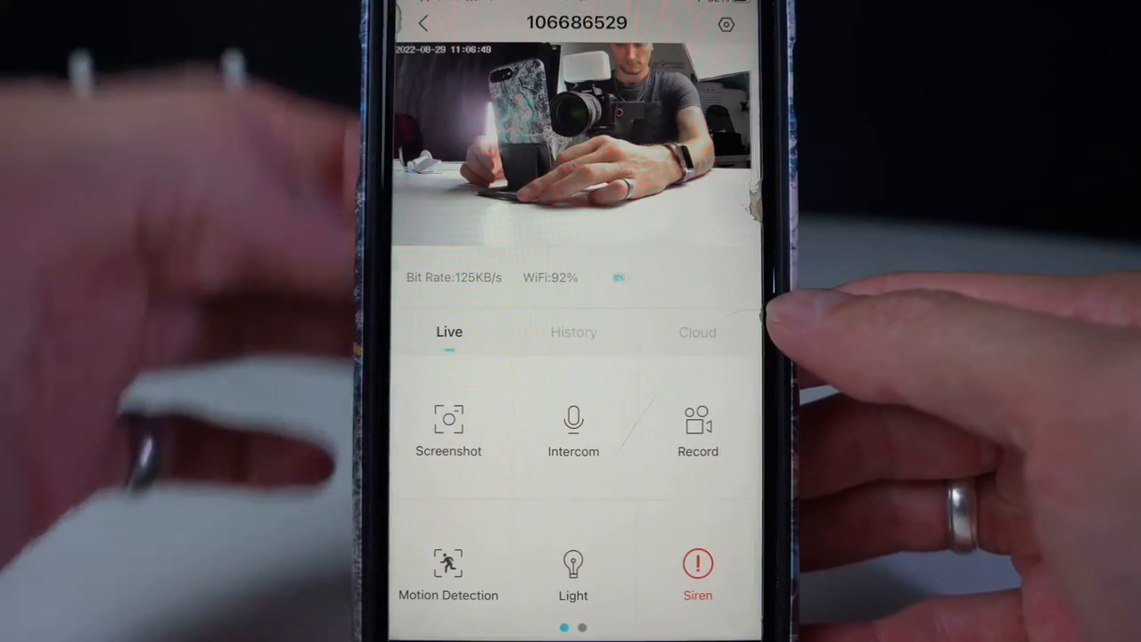
# Switch on the camera's light, then sound and stop the siren
pyautogui.click(573, 564)
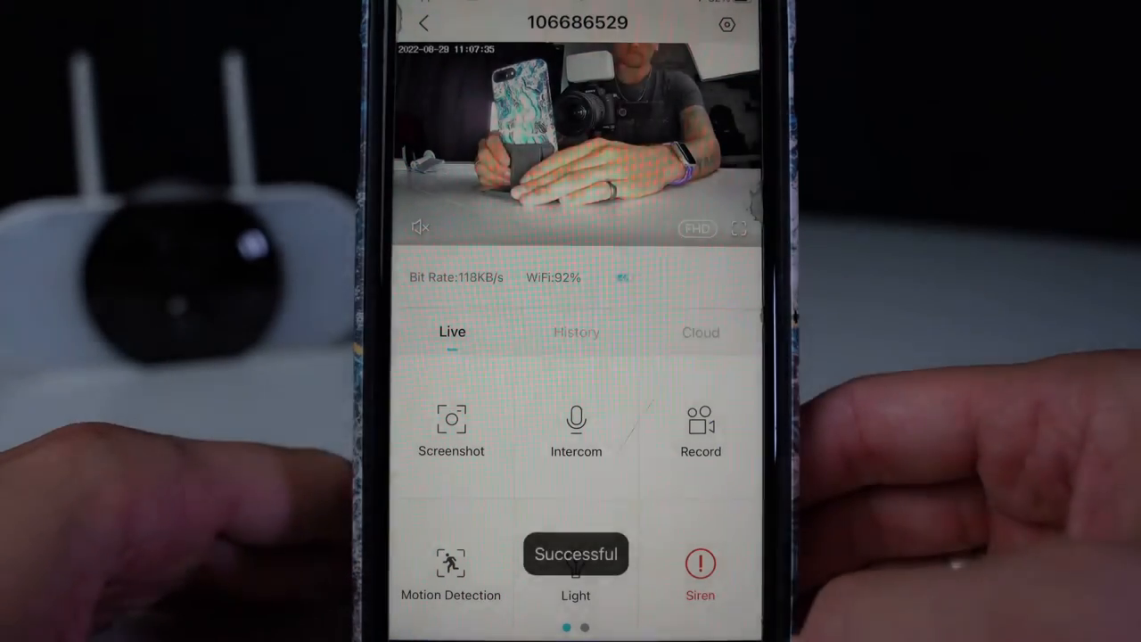
pyautogui.click(701, 575)
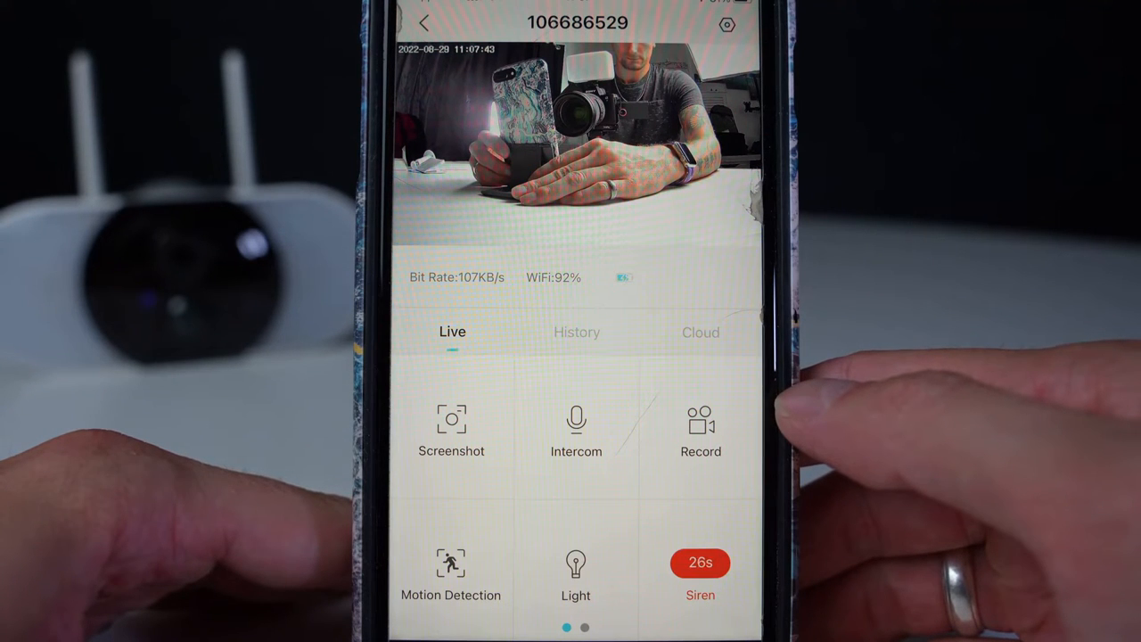
pyautogui.click(575, 575)
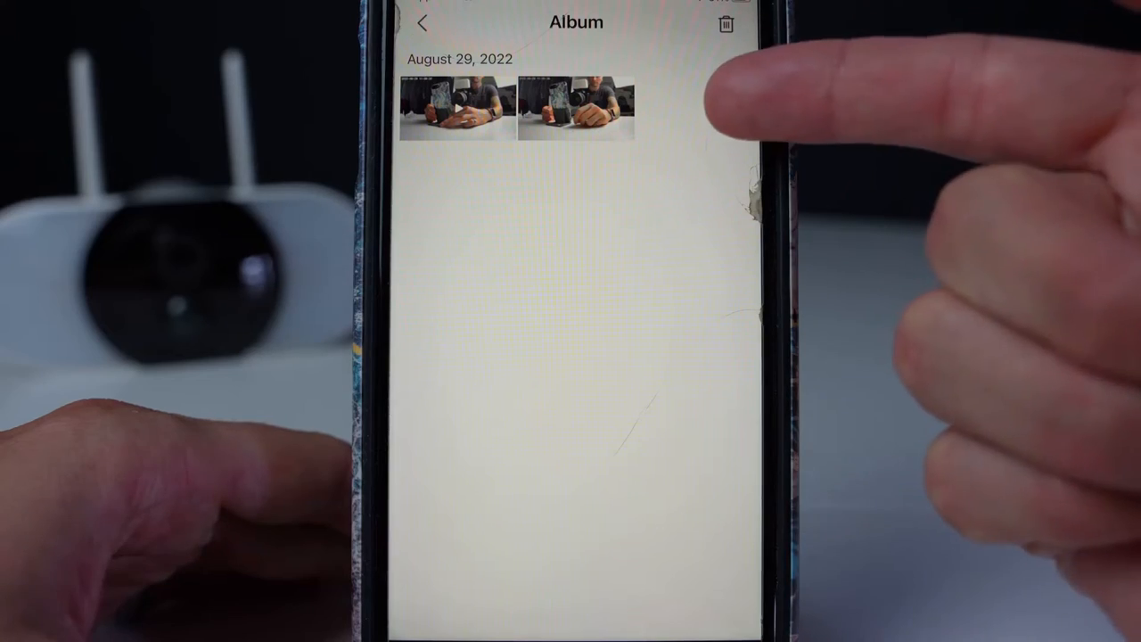
# Play the first saved album clip, then close the player
pyautogui.click(455, 109)
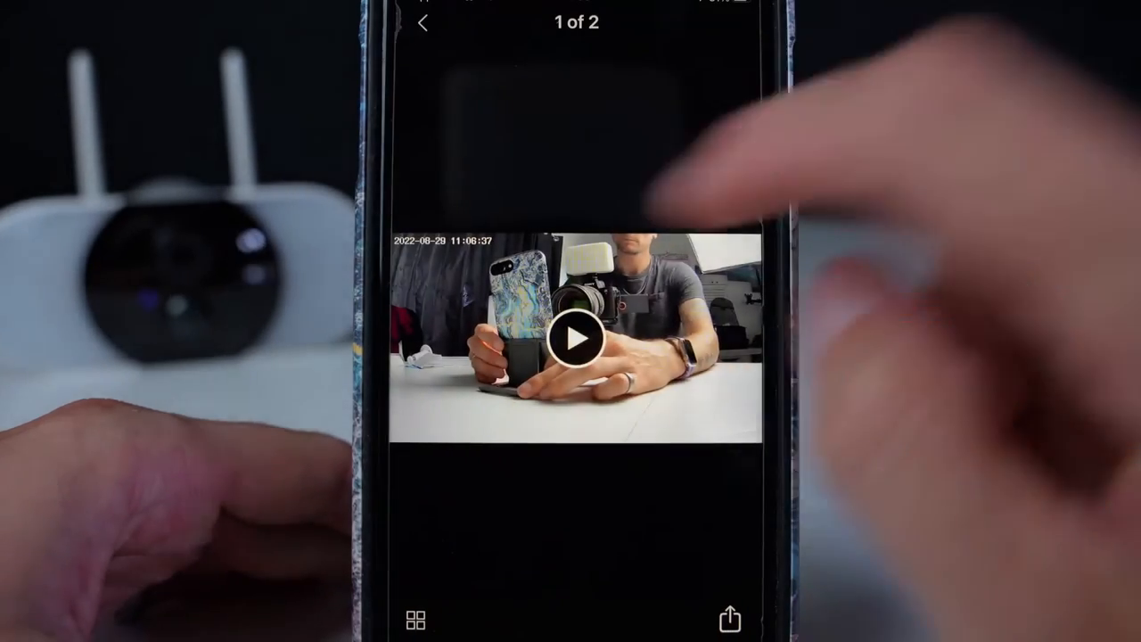
pyautogui.click(570, 338)
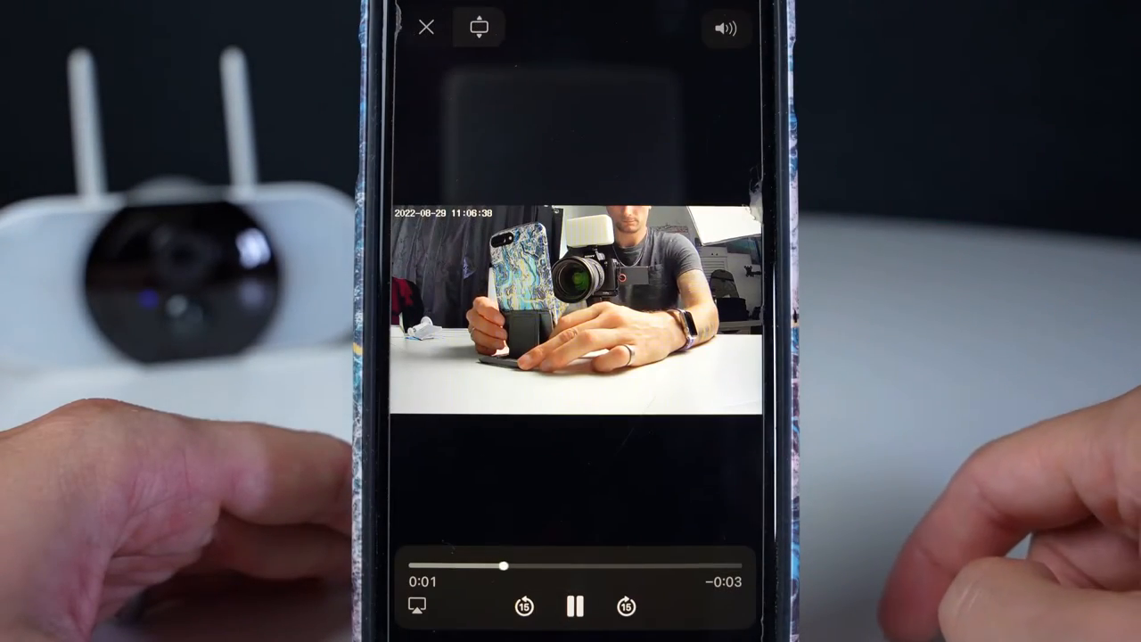
pyautogui.click(426, 27)
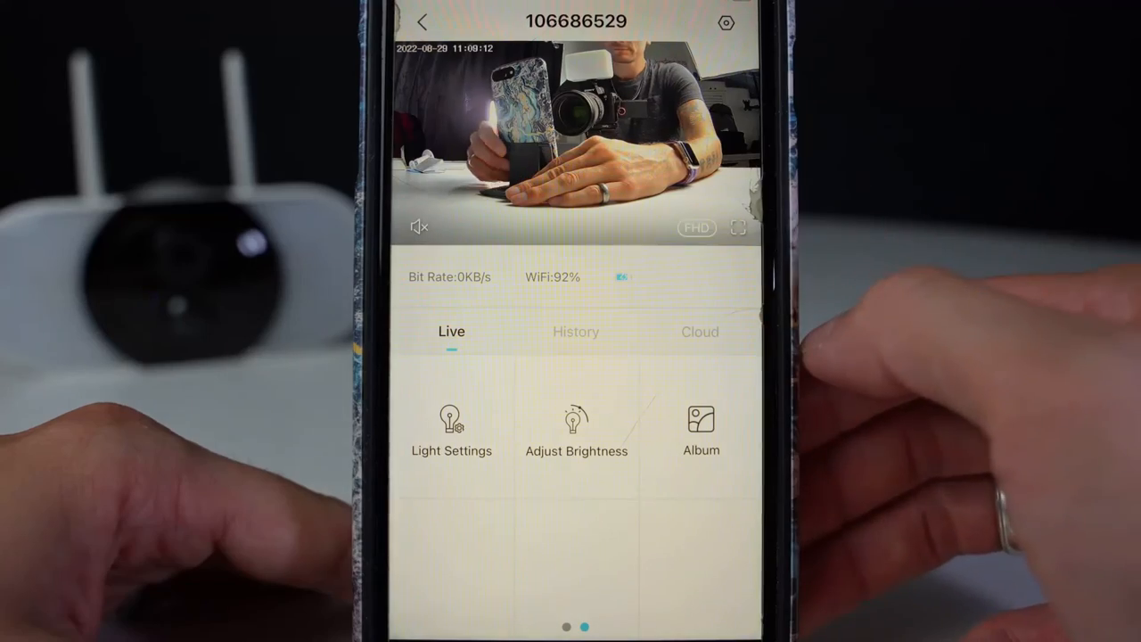
# Browse camera settings and Light Settings, view the Cloud timeline, and return Home
pyautogui.click(725, 23)
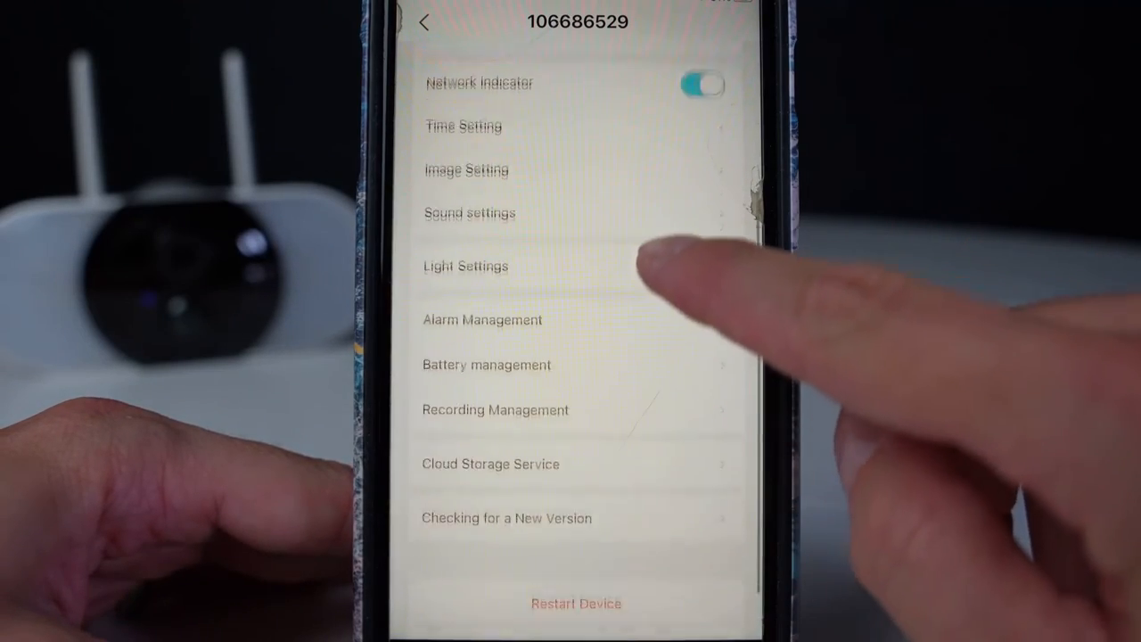
pyautogui.click(470, 213)
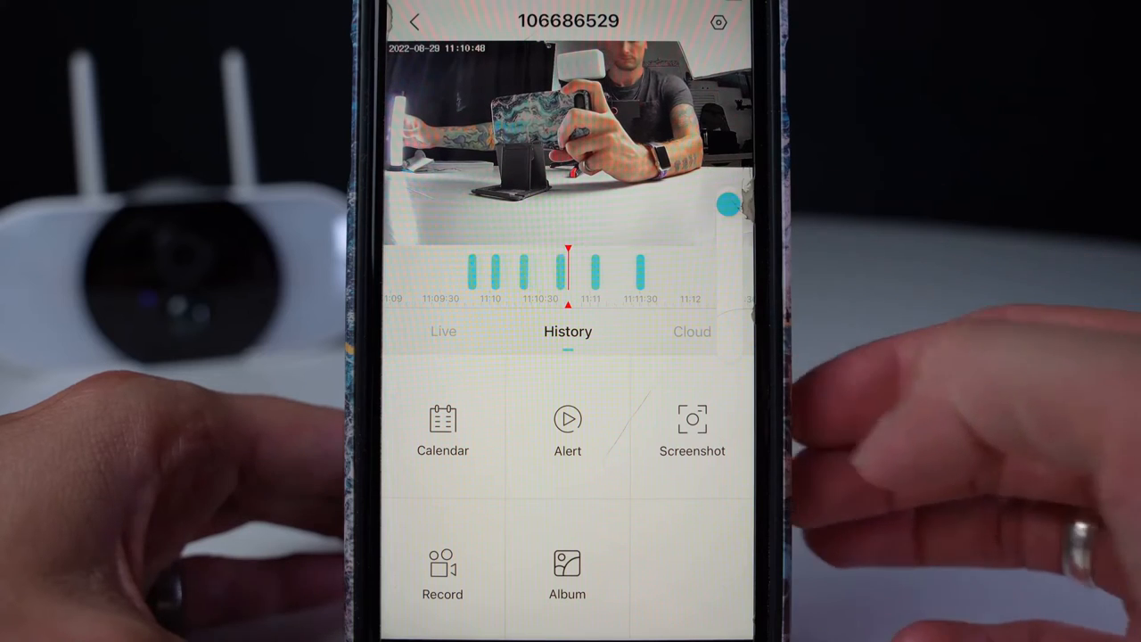
pyautogui.click(691, 331)
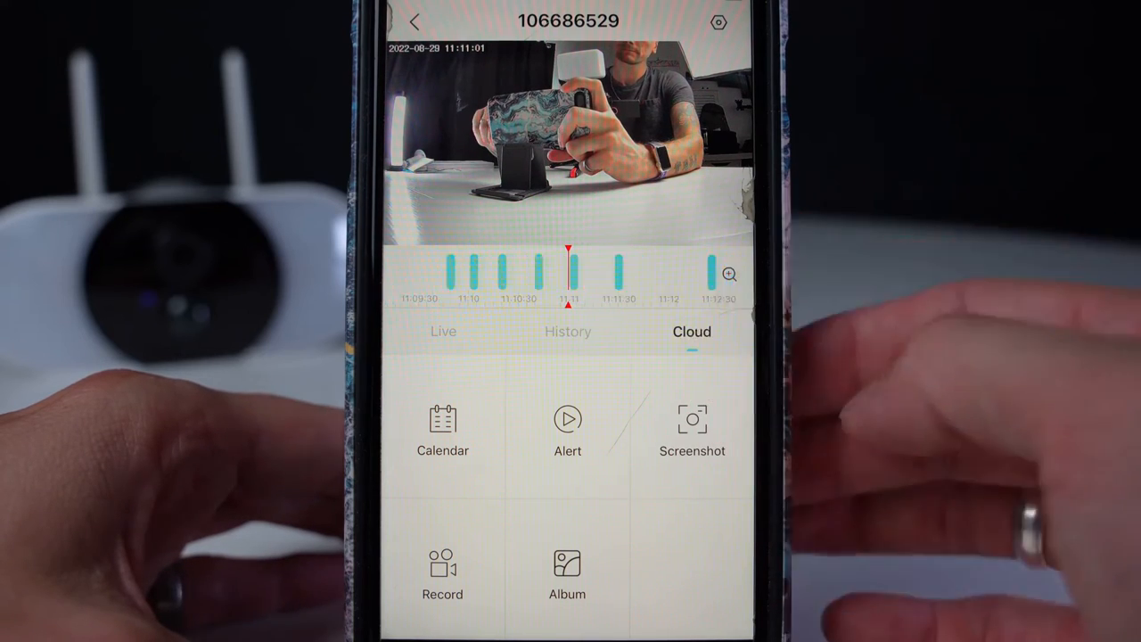
pyautogui.click(567, 332)
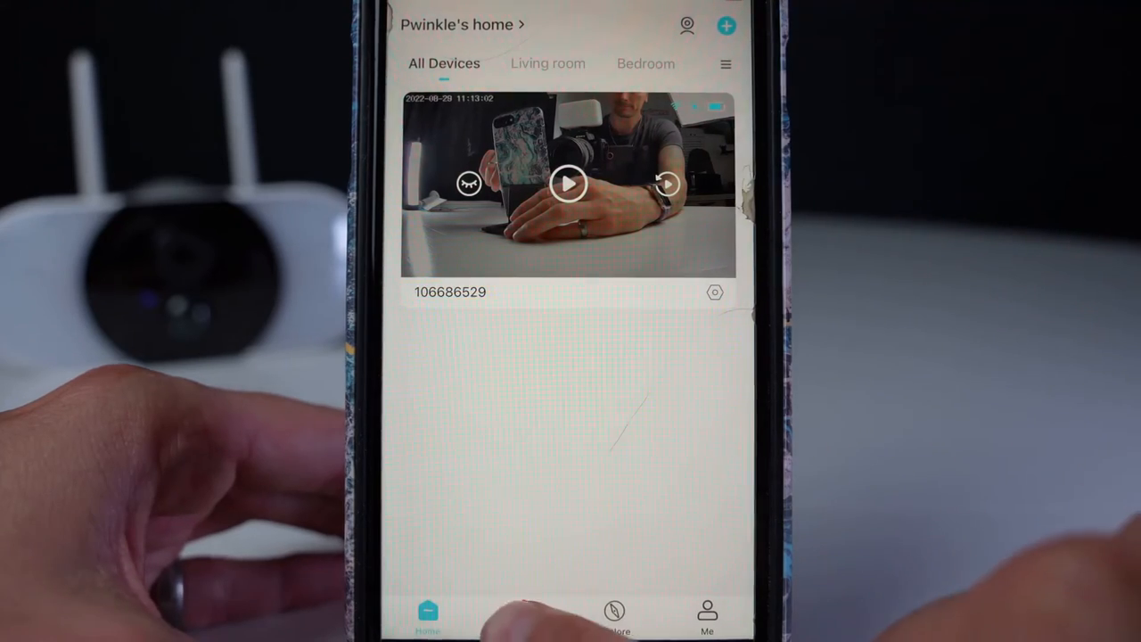
pyautogui.click(714, 292)
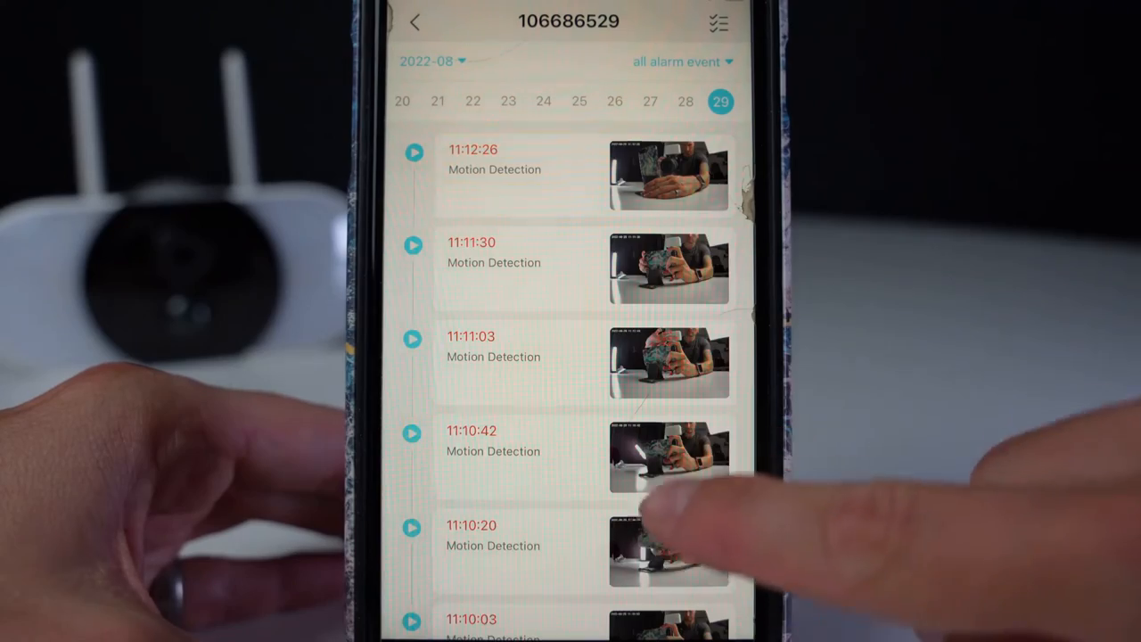
pyautogui.scroll(-3)
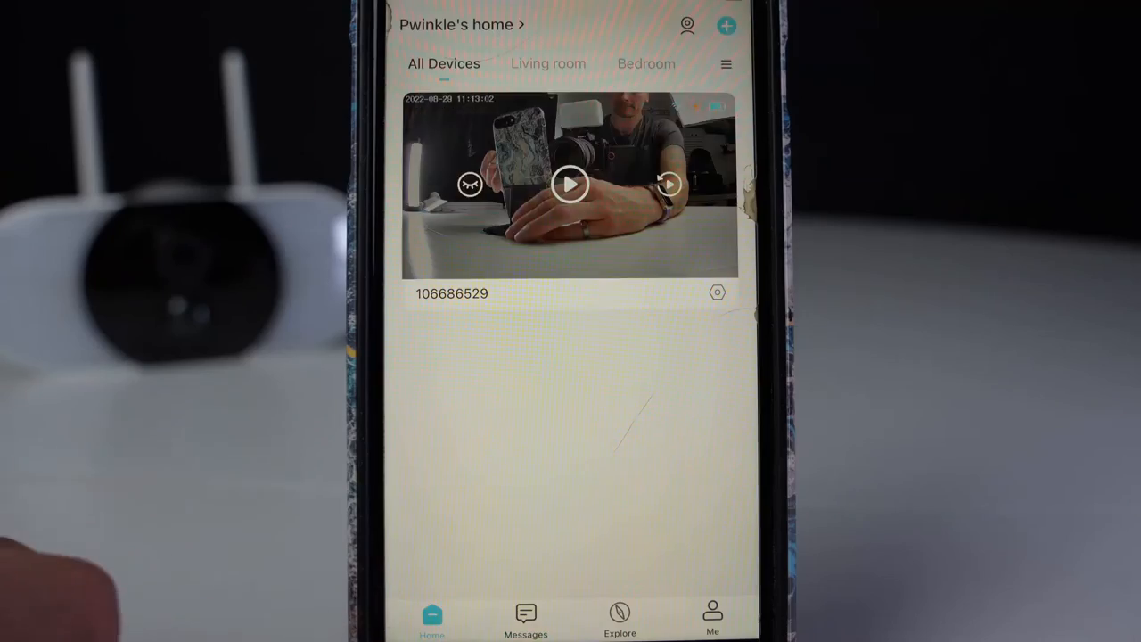
# Open the camera's live feed from Home and switch it to full-screen landscape
pyautogui.click(620, 619)
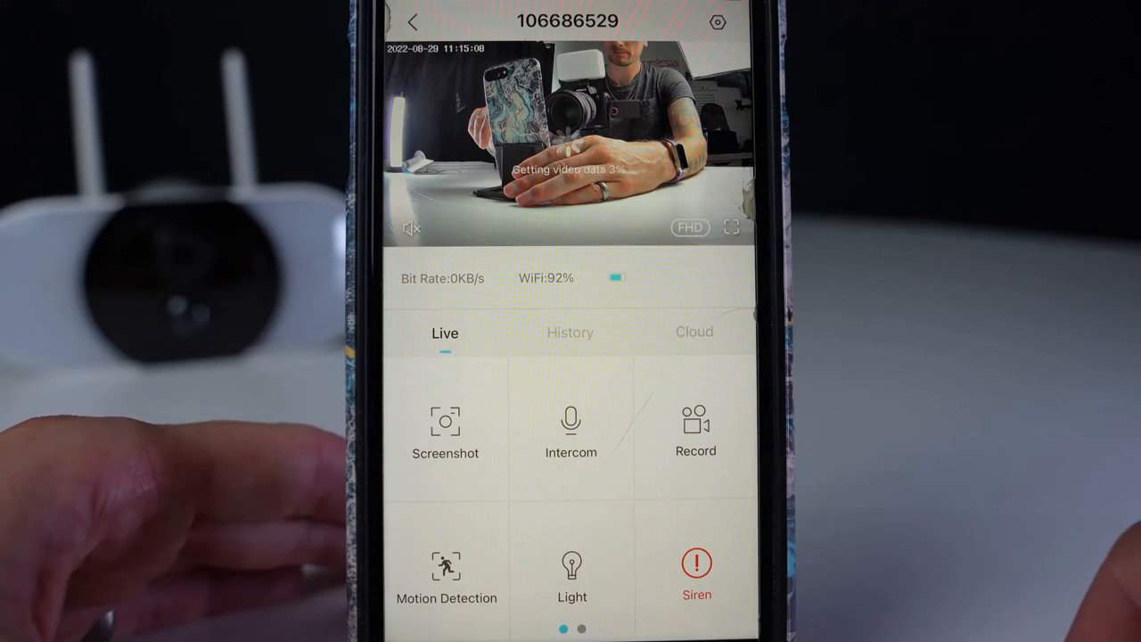
pyautogui.click(731, 227)
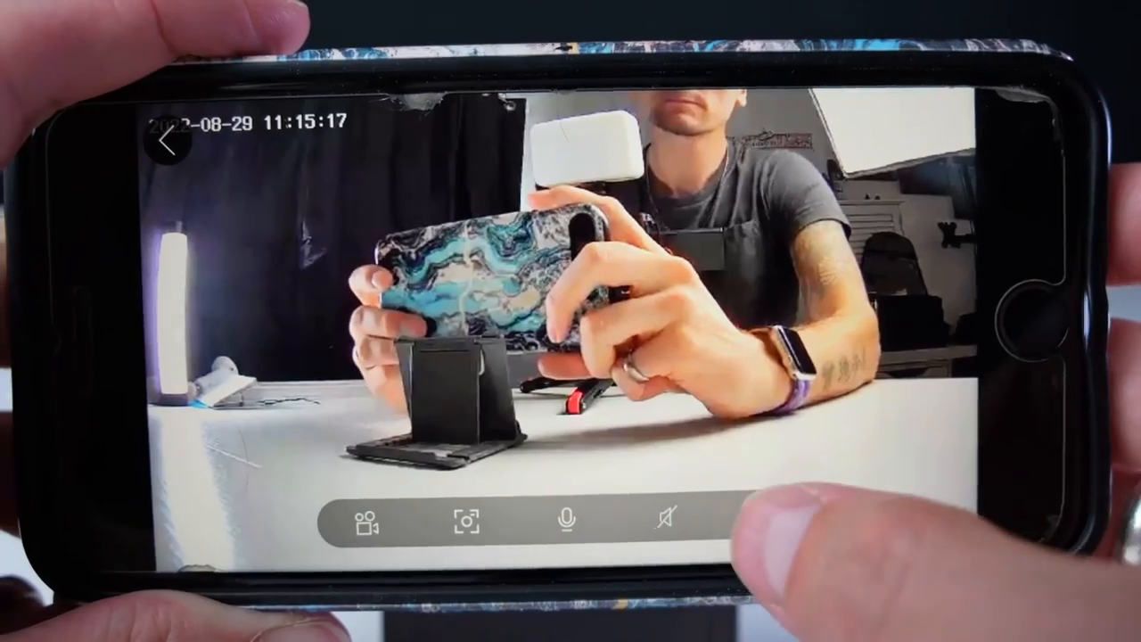